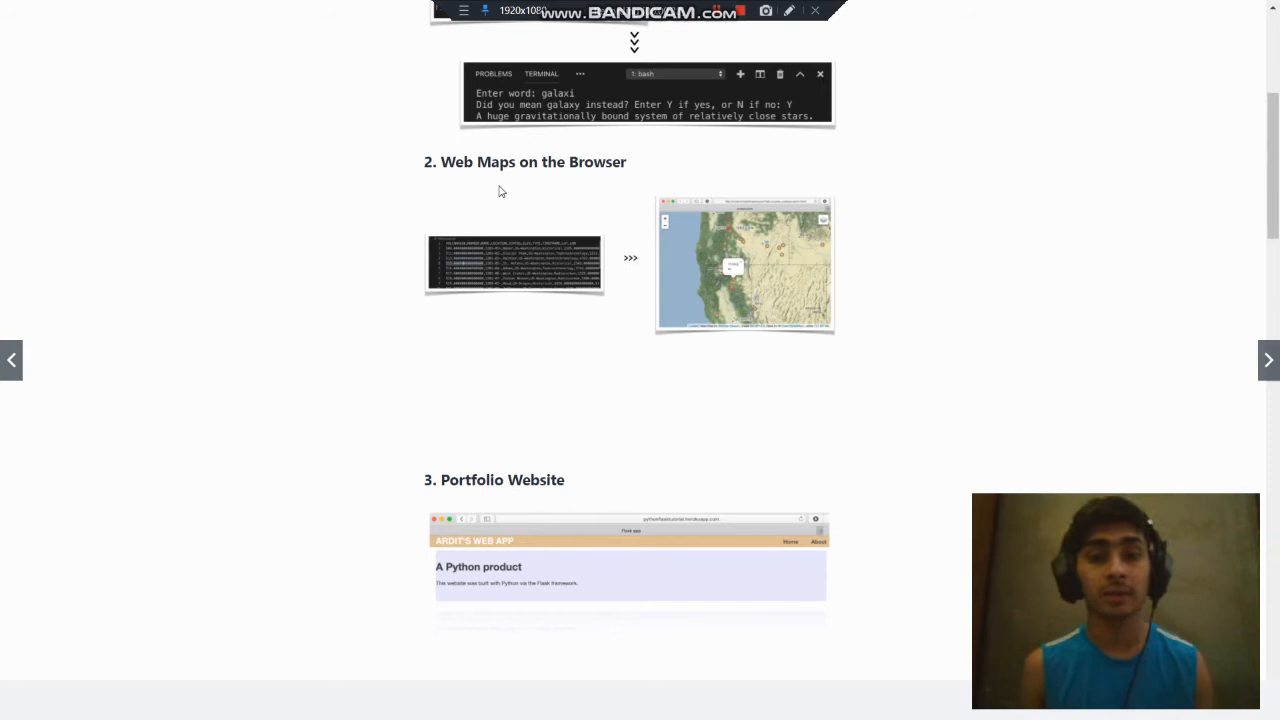
scroll("down", 3)
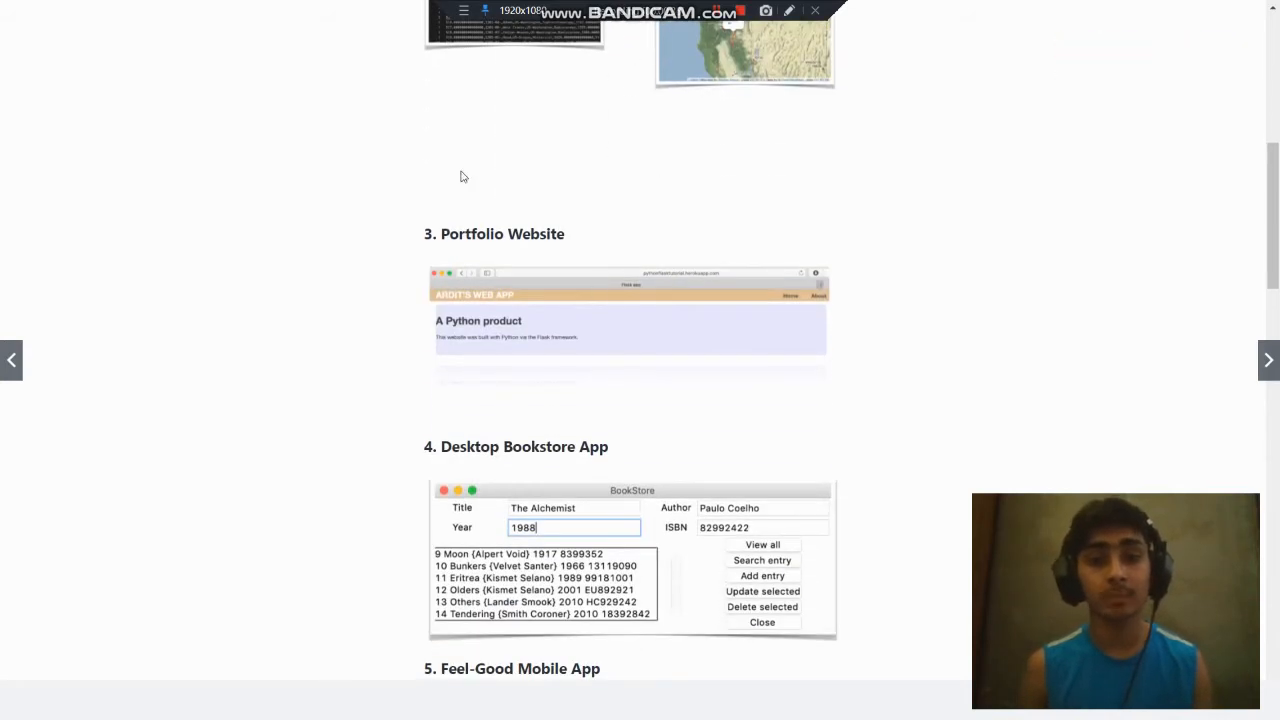
scroll("down", 3)
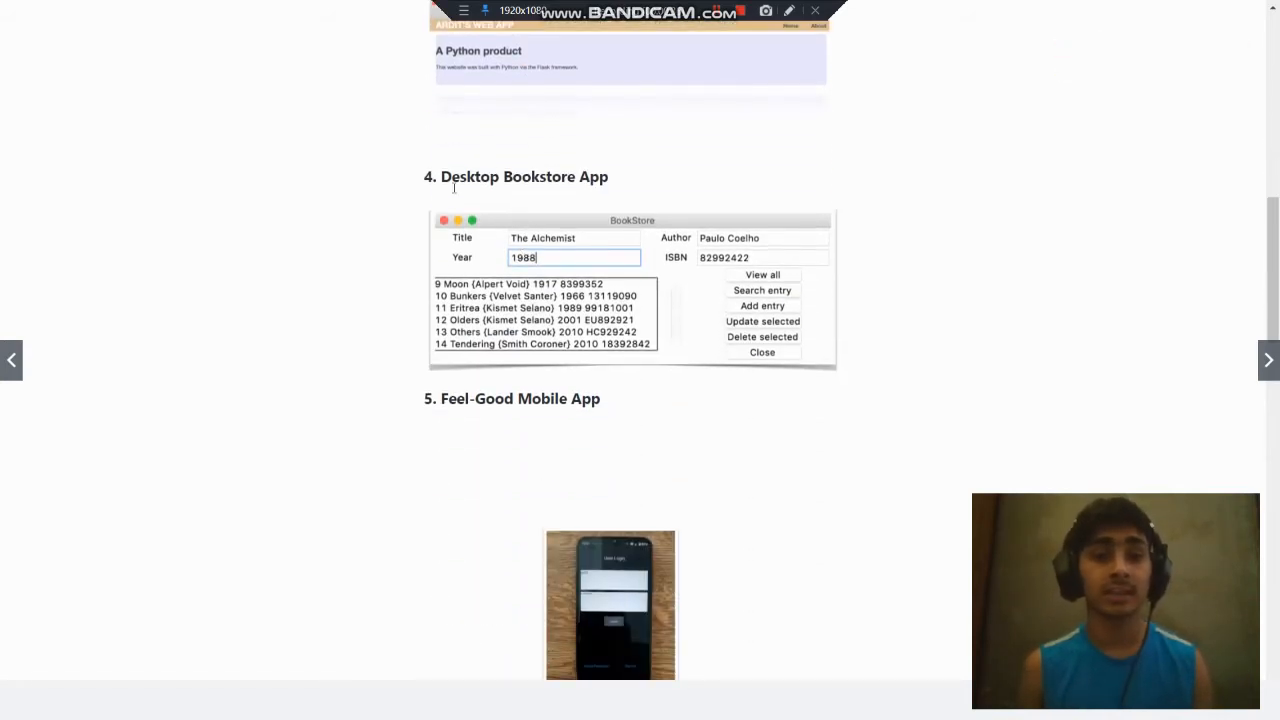
scroll("down", 3)
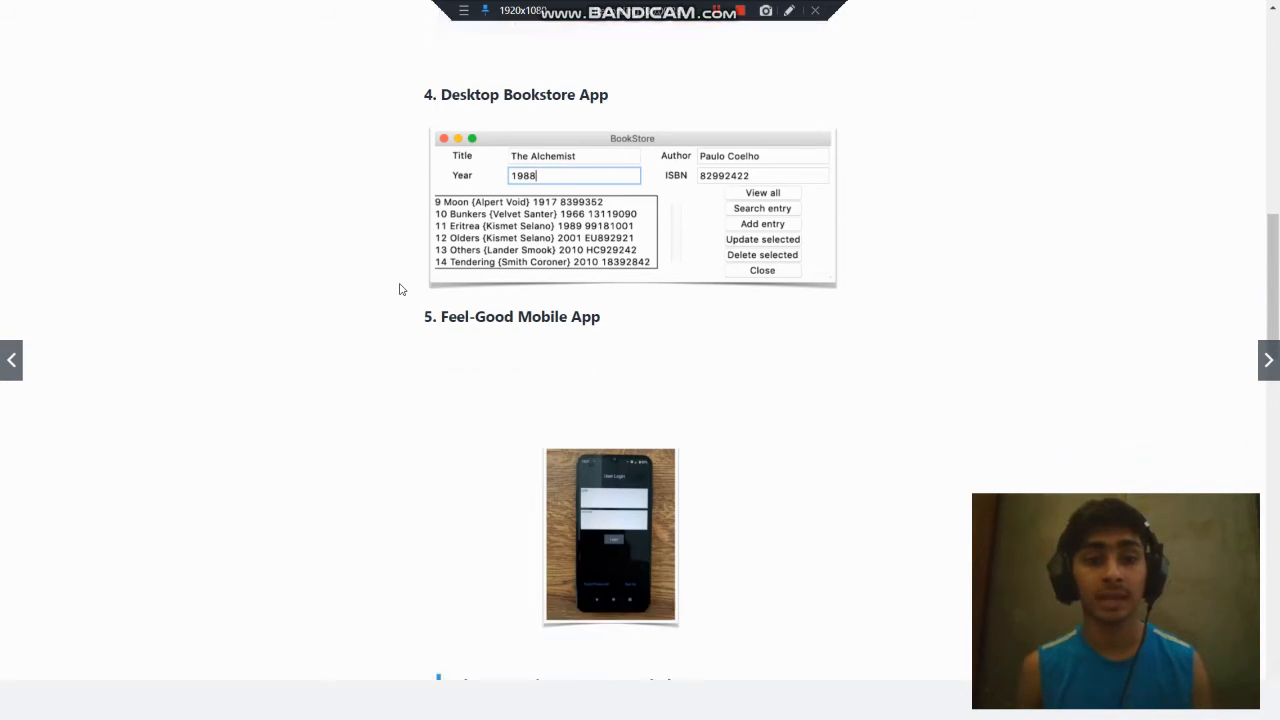
scroll("down", 3)
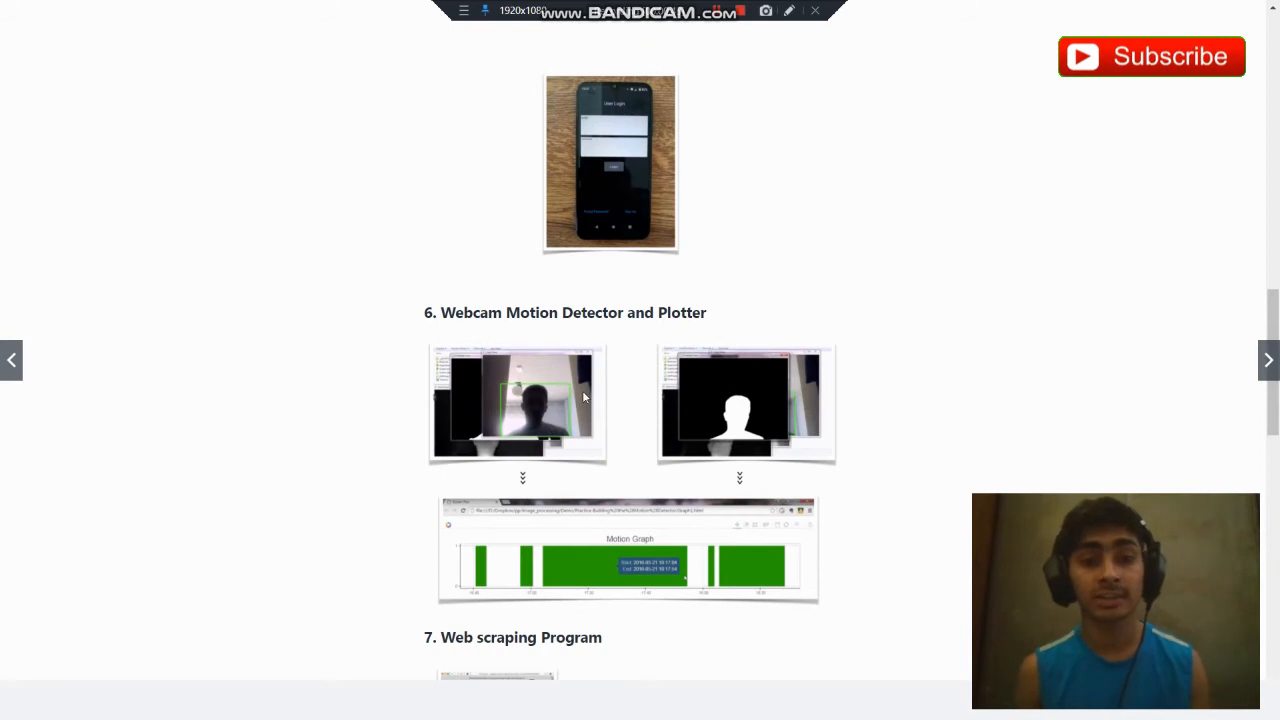
scroll("down", 3)
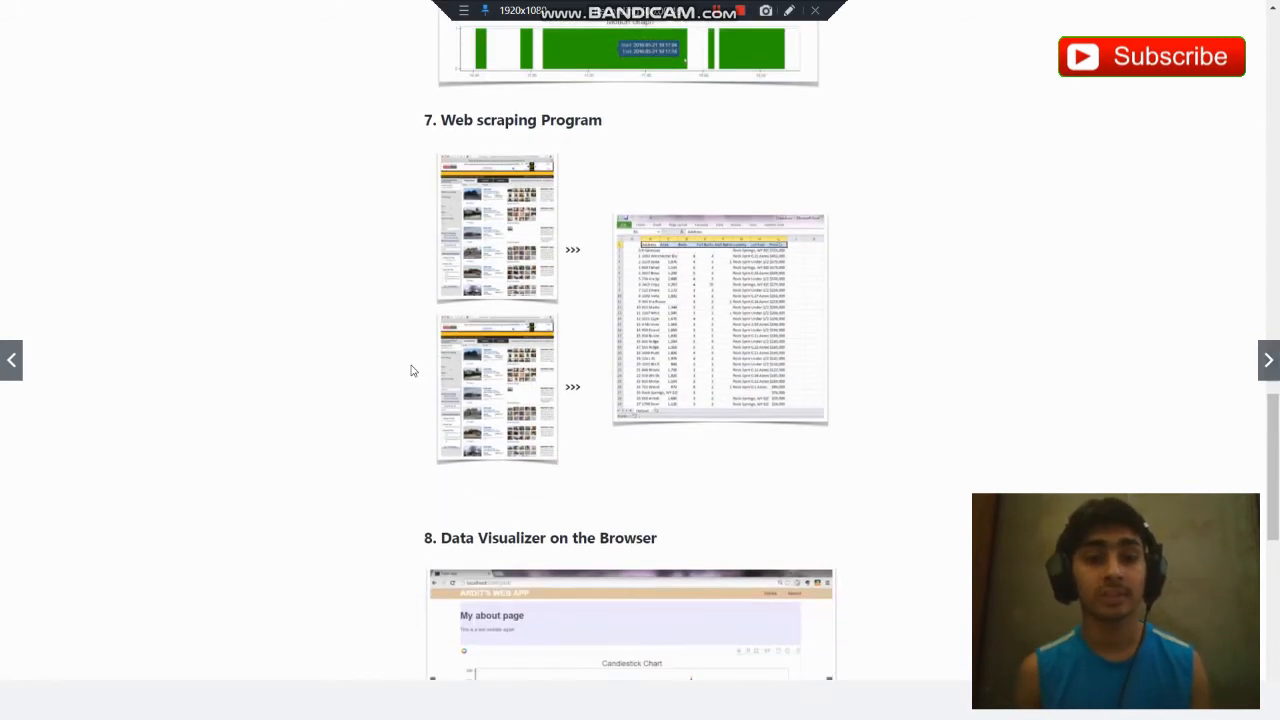
scroll("down", 3)
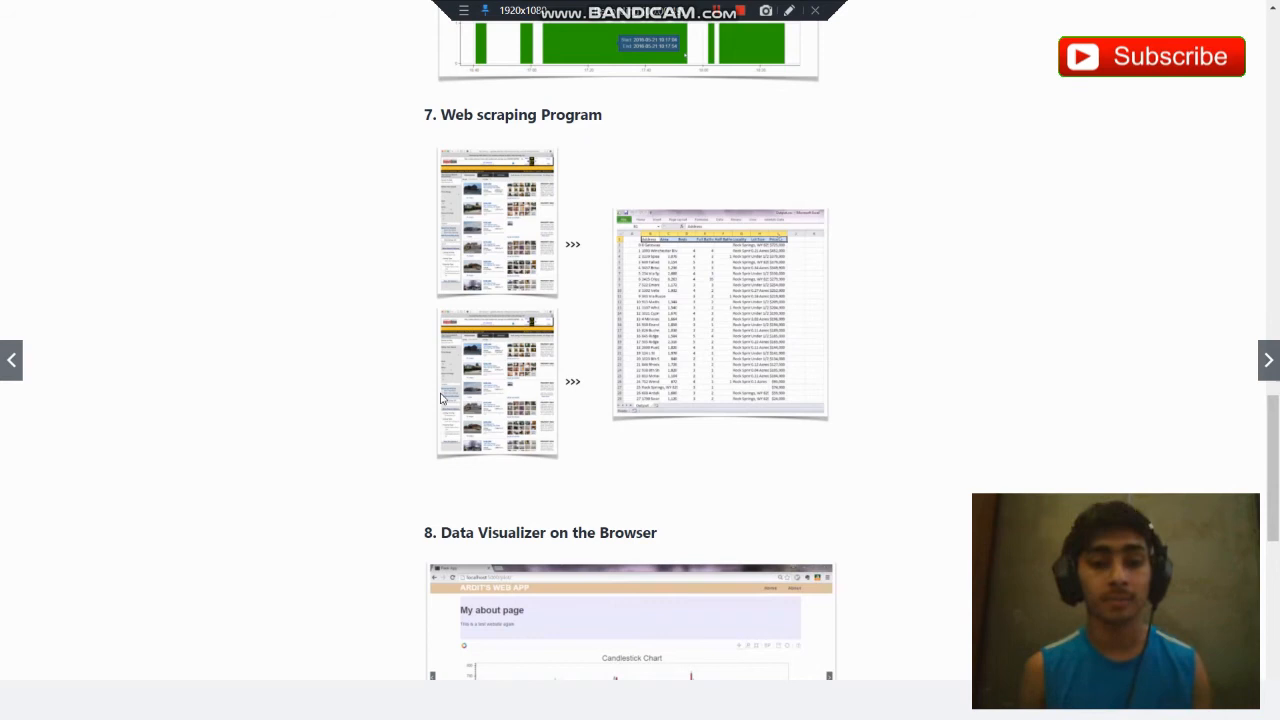
scroll("down", 3)
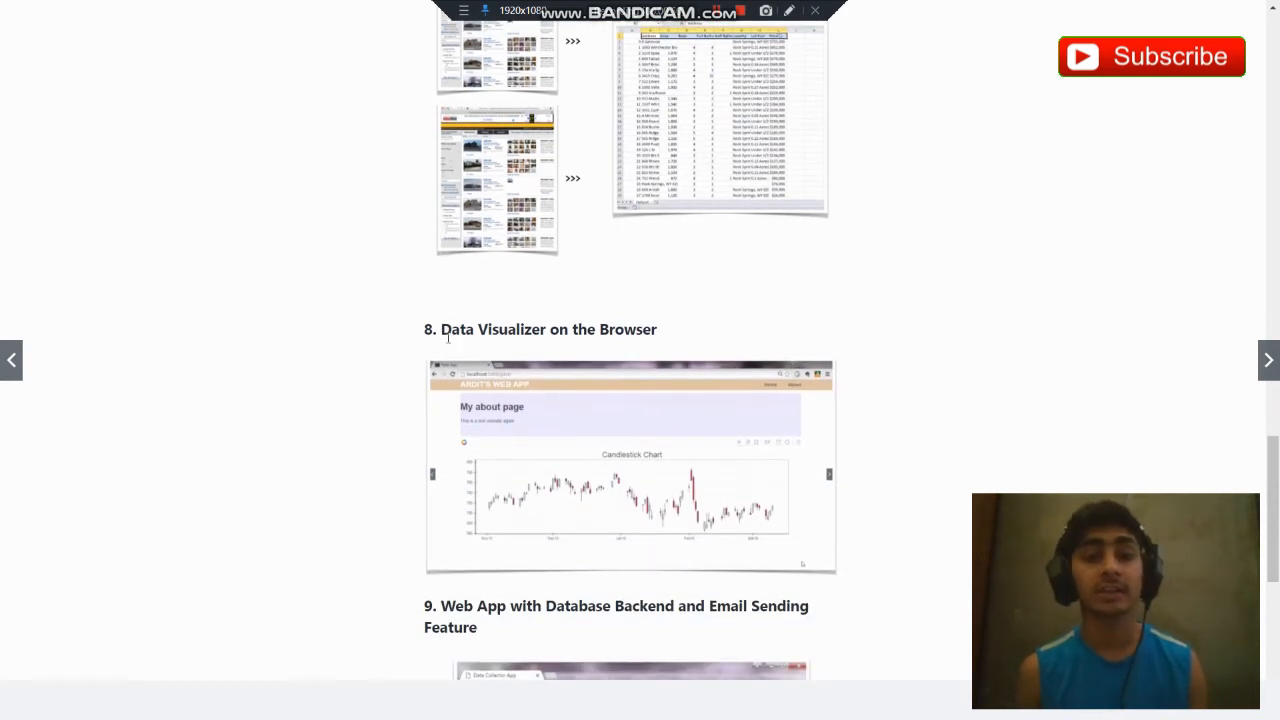
scroll("down", 3)
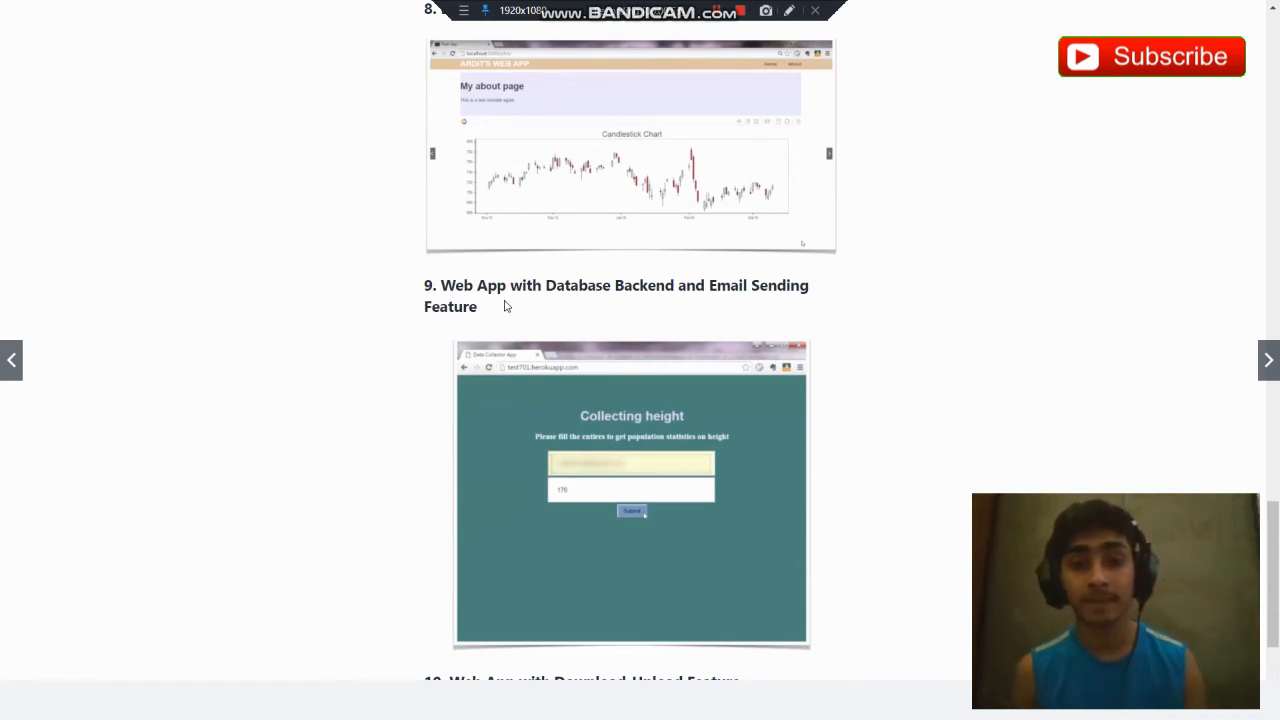
scroll("down", 3)
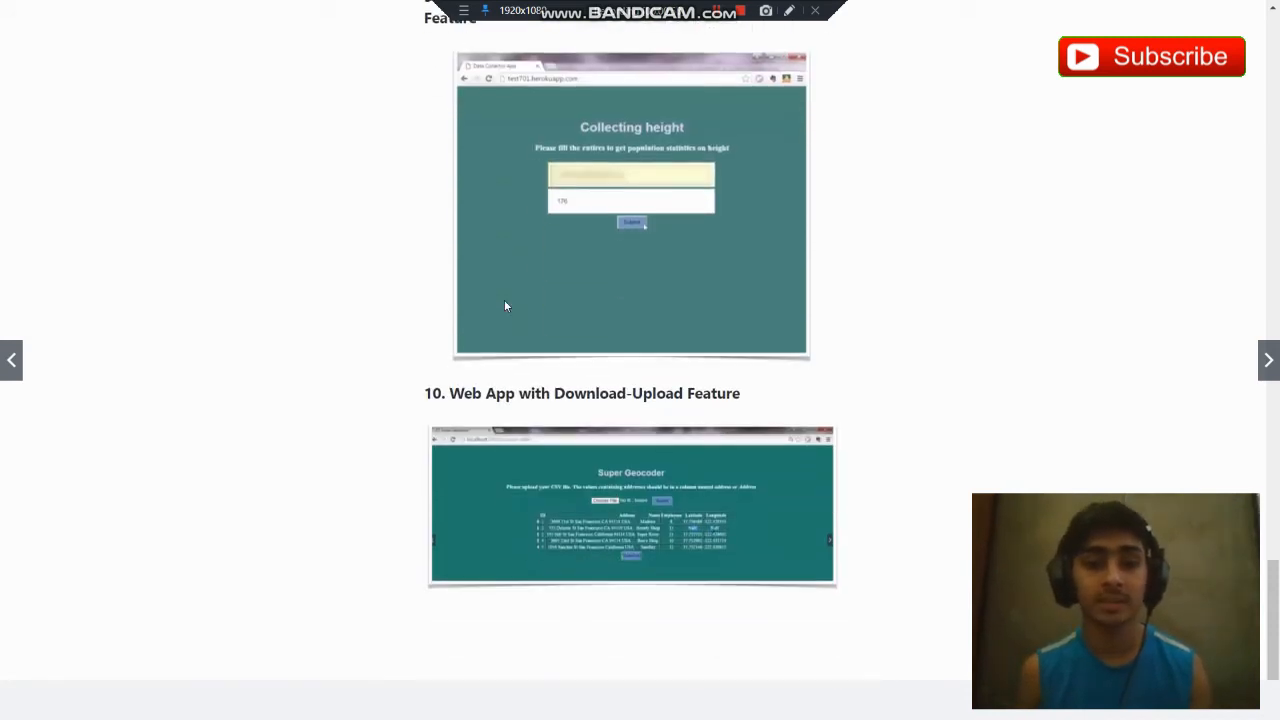